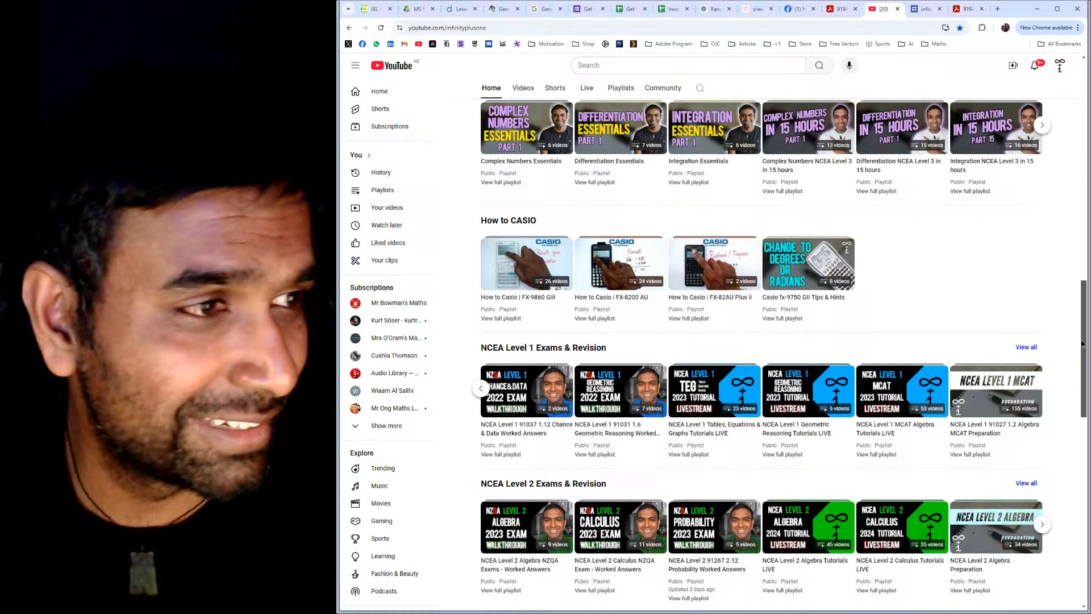
Scroll the infinityplusone channel Home tab back to the banner and trailer
scroll(down, 3)
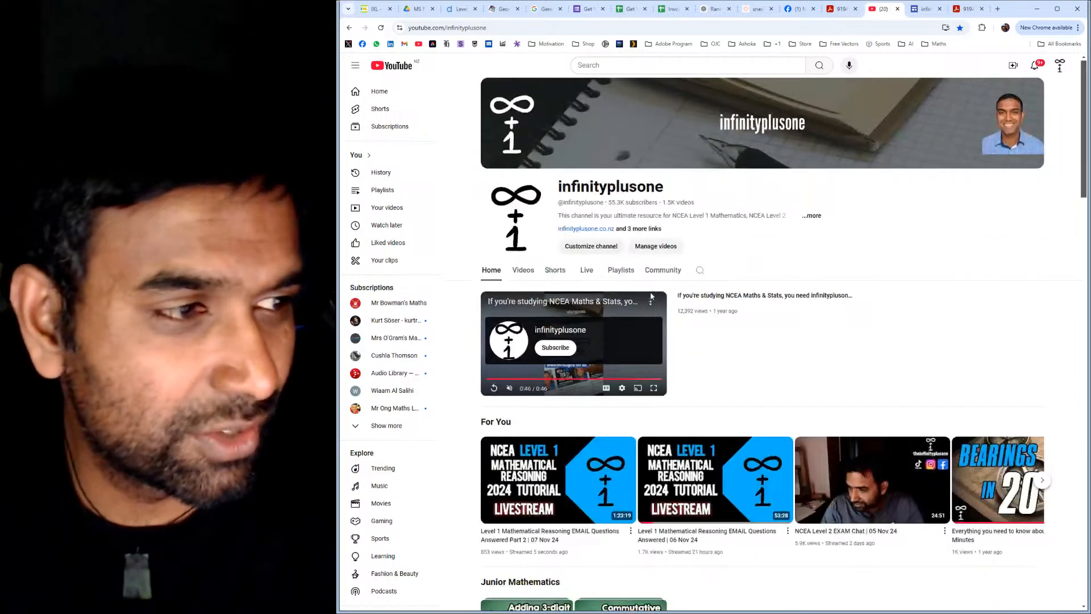
Scroll to the NCEA Level 1 Exams & Revision shelf and page to its later playlists
scroll(down, 3)
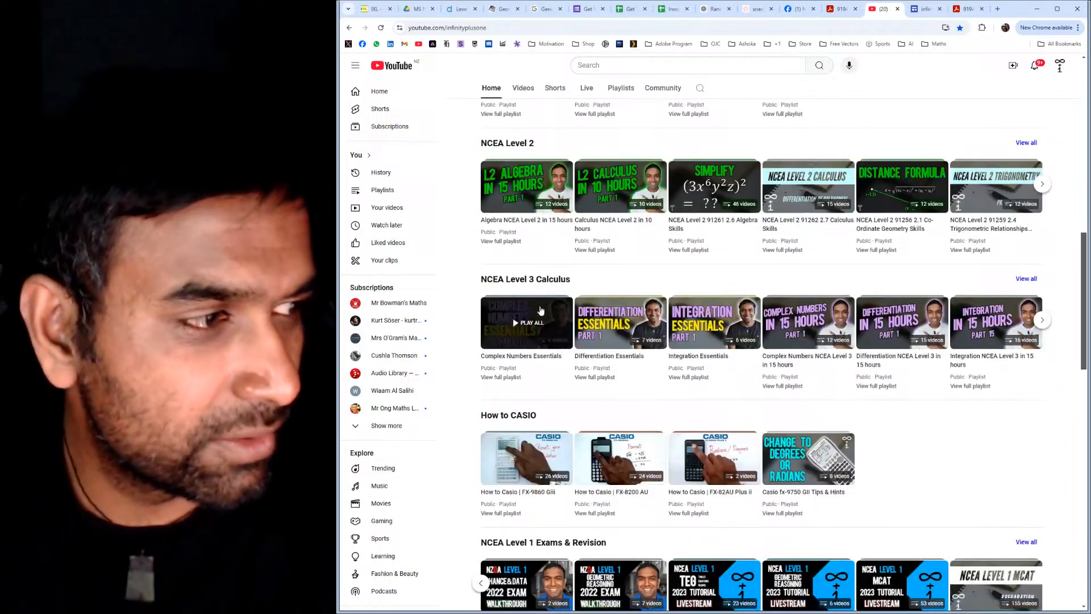
scroll(down, 3)
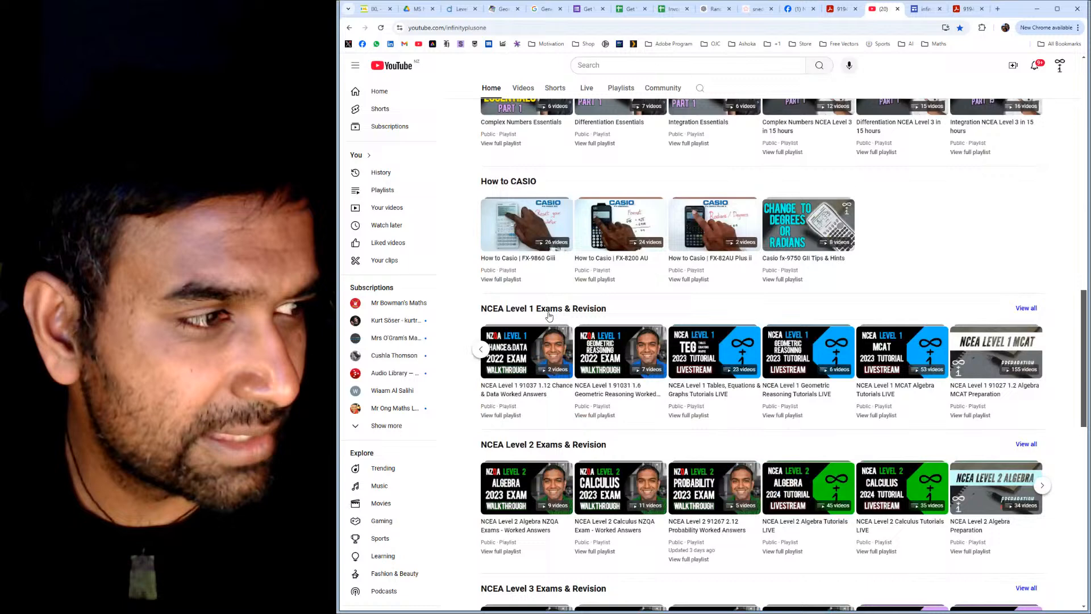
mouse_move(525, 351)
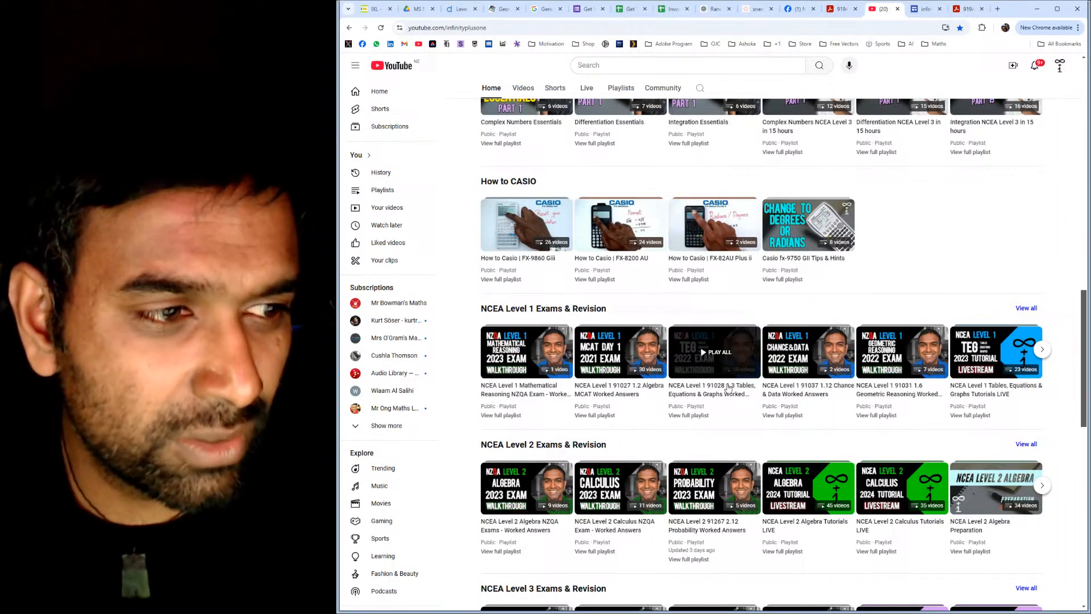
click(1041, 349)
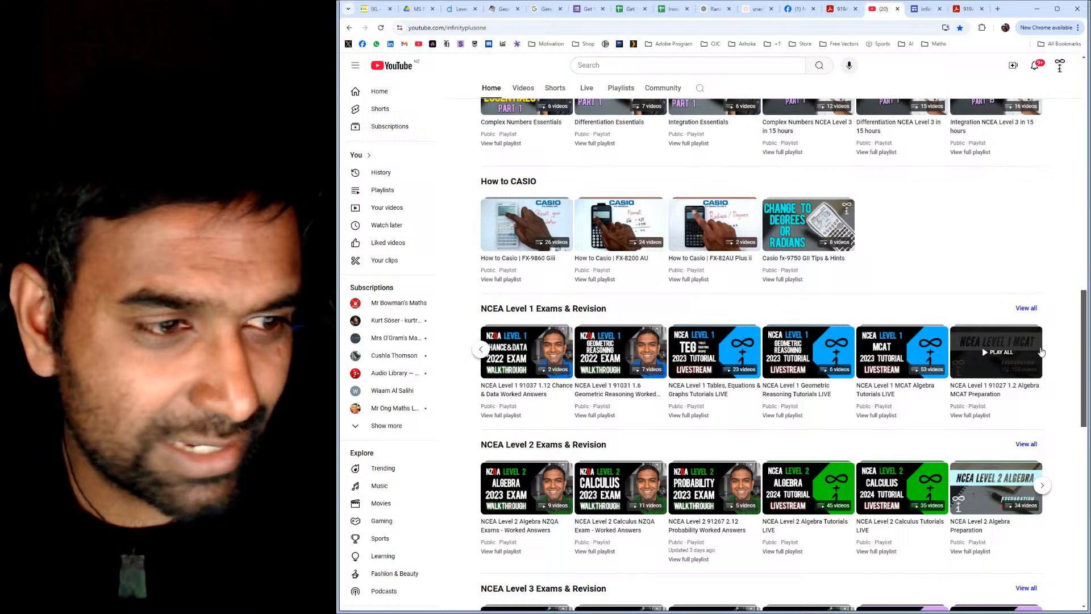